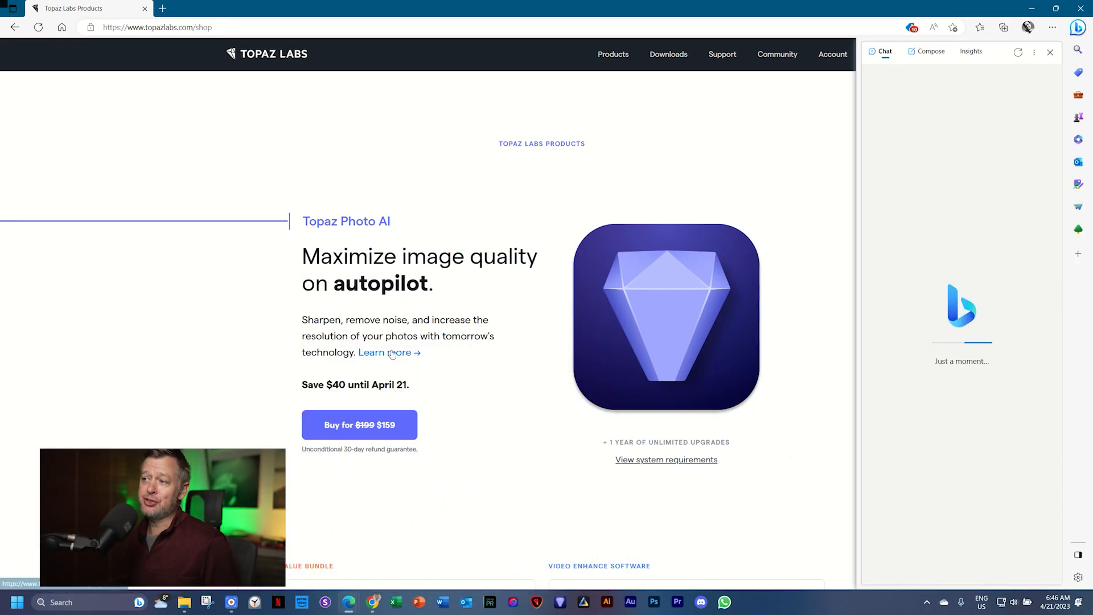
# Close the Bing chat sidebar and follow 'Learn more' under Topaz Photo AI
pyautogui.click(1050, 52)
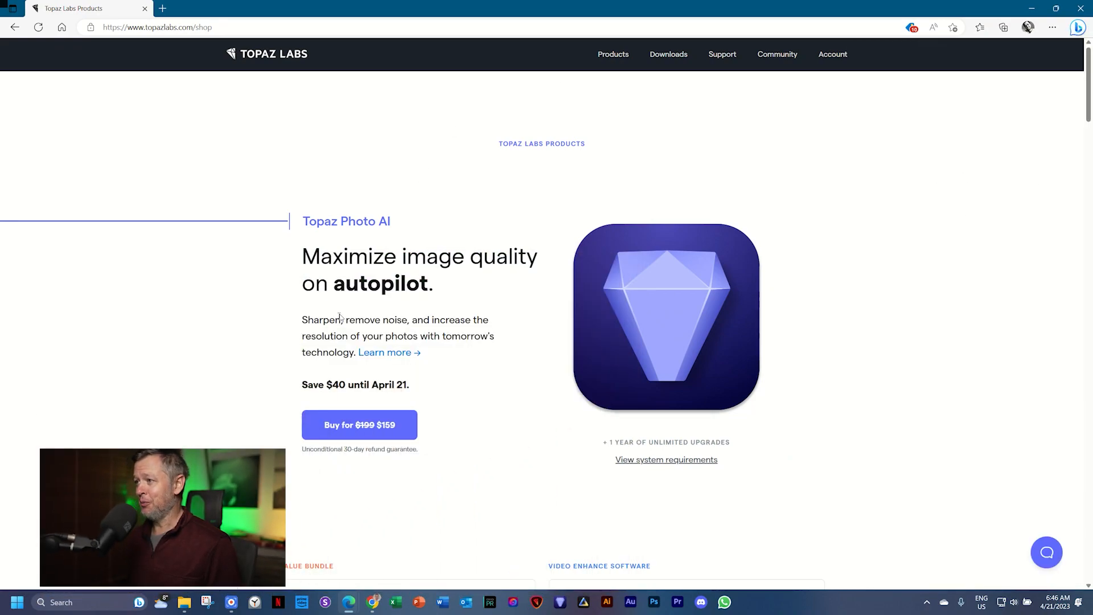
pyautogui.click(384, 351)
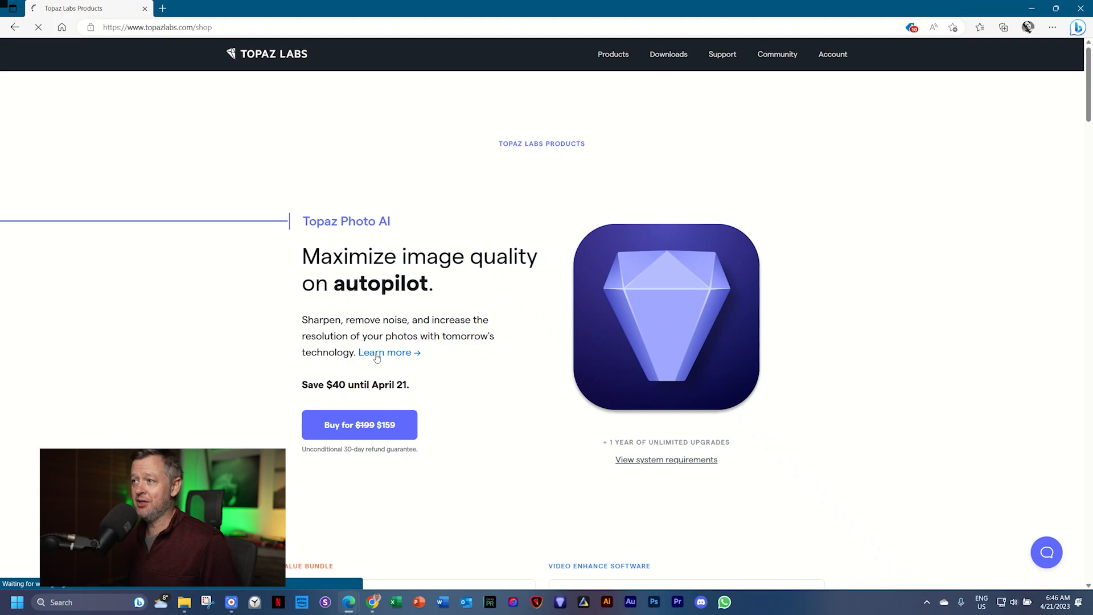
# Open the dedicated Topaz Photo AI product page with pricing and free trial offer
pyautogui.click(385, 352)
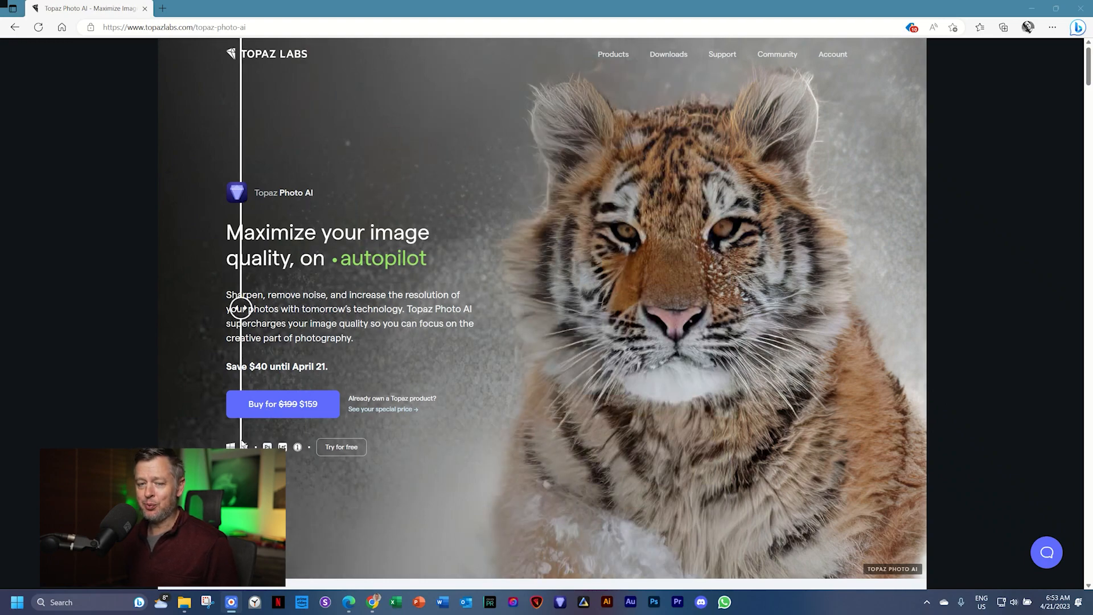
pyautogui.moveTo(349, 454)
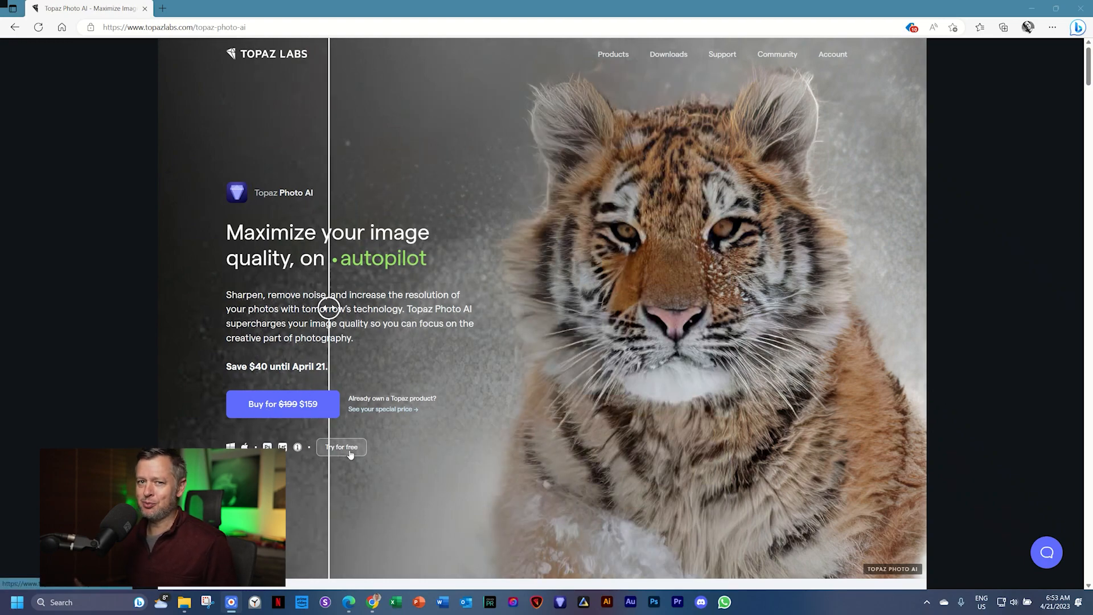
pyautogui.click(341, 447)
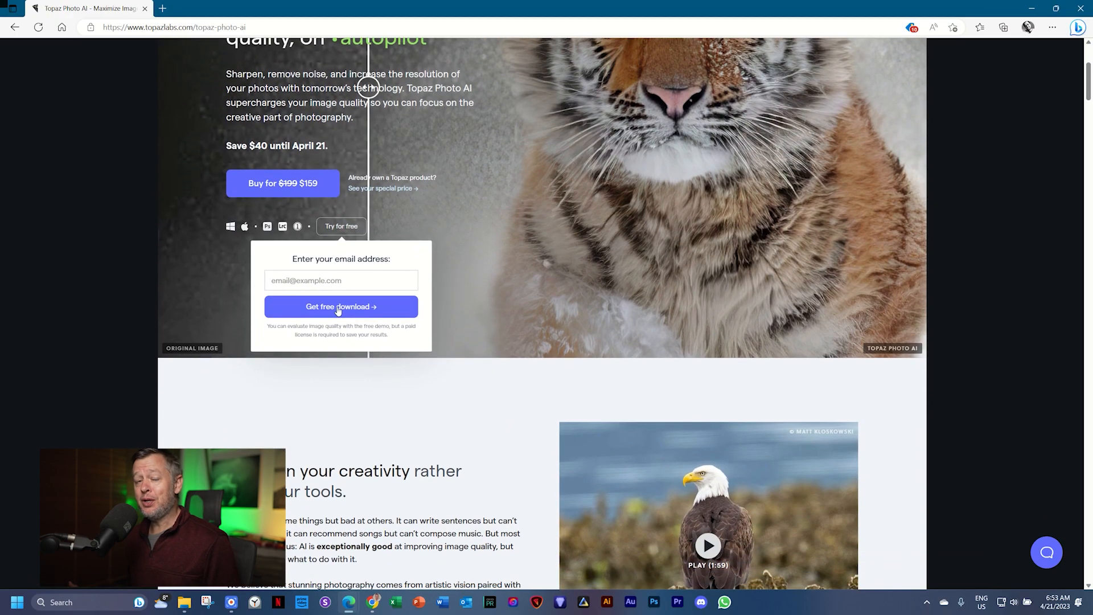
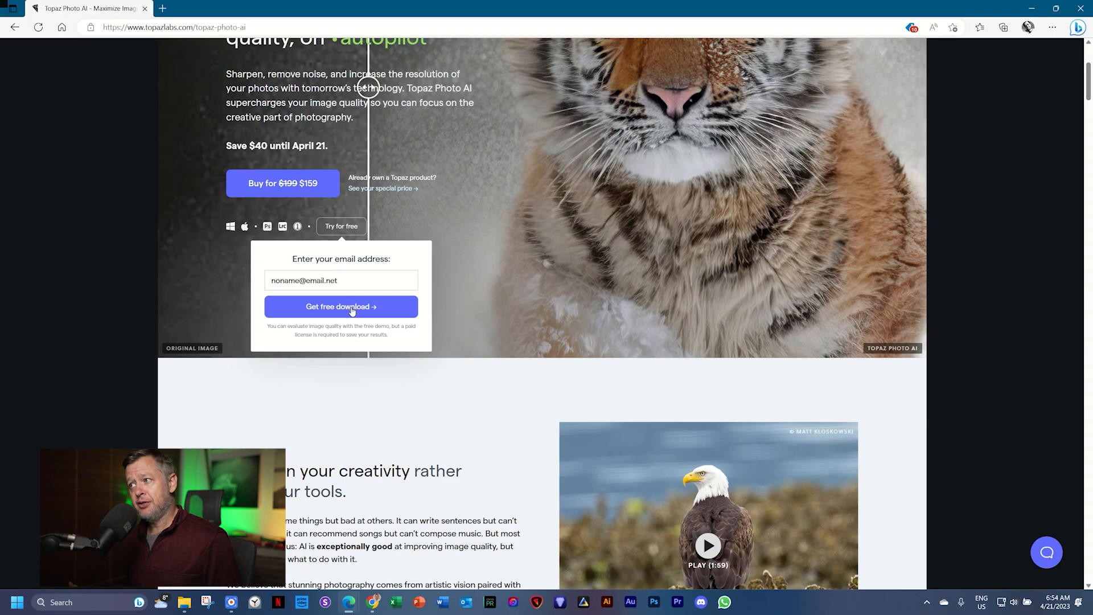
pyautogui.click(341, 306)
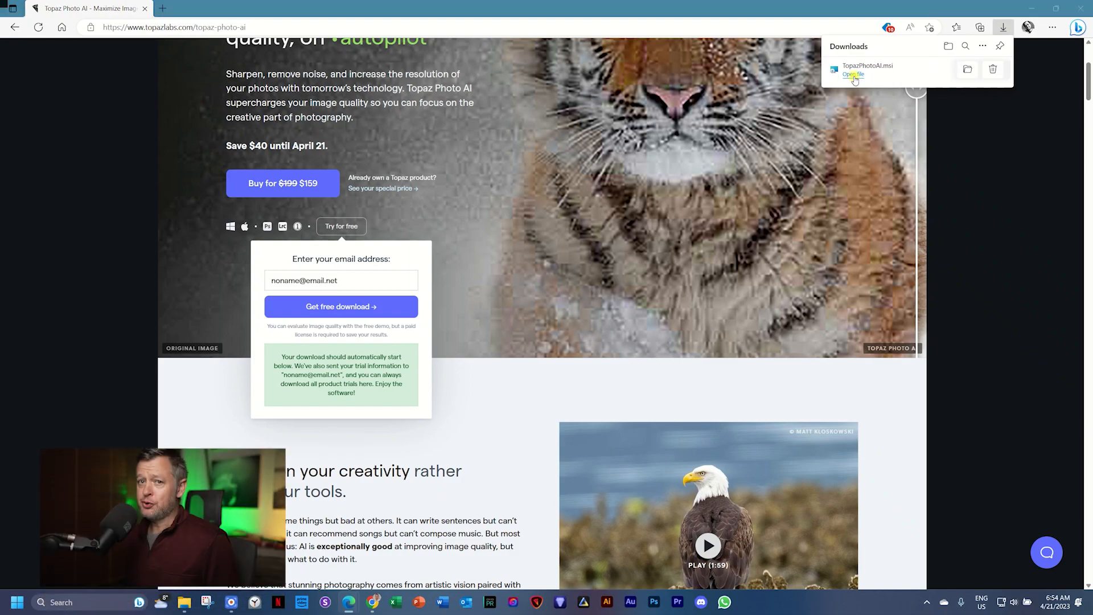
# Launch TopazPhotoAI.msi and advance the setup wizard past the welcome page to Ready to install
pyautogui.click(852, 75)
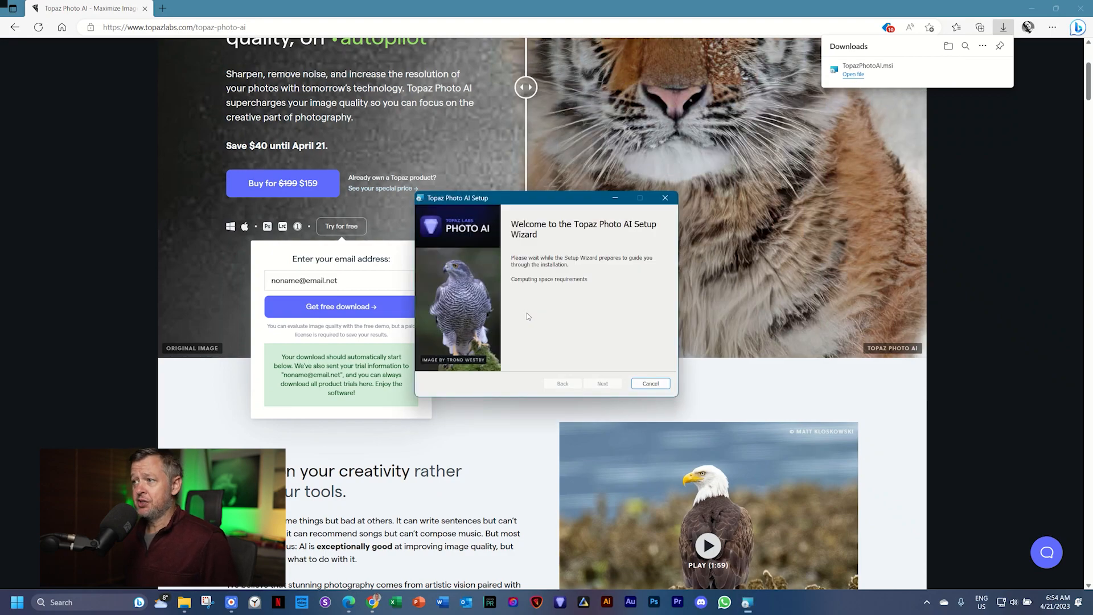
pyautogui.click(602, 383)
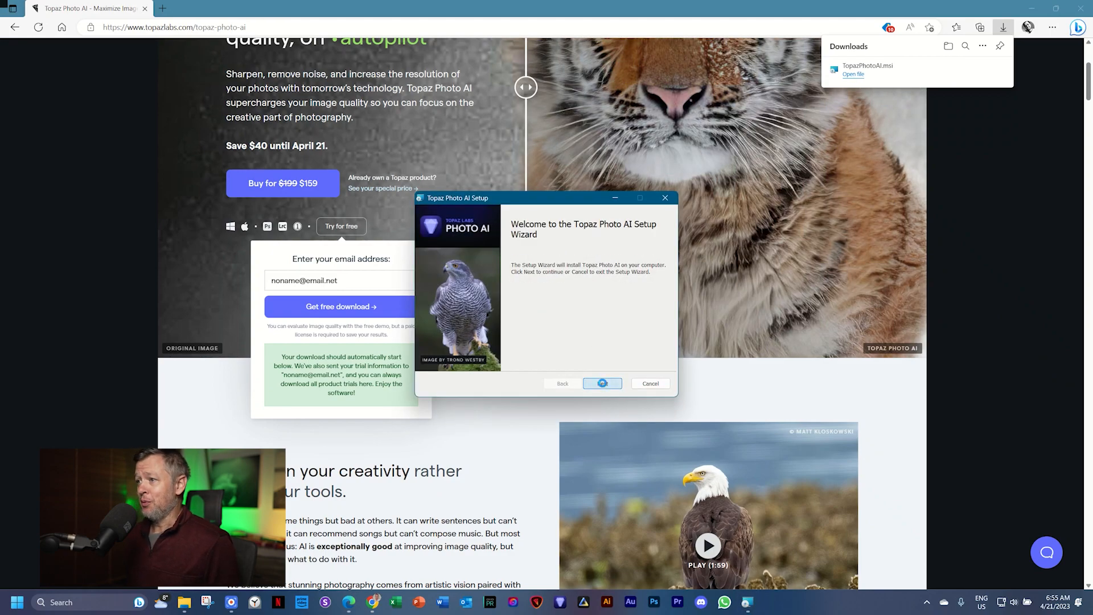
pyautogui.click(602, 383)
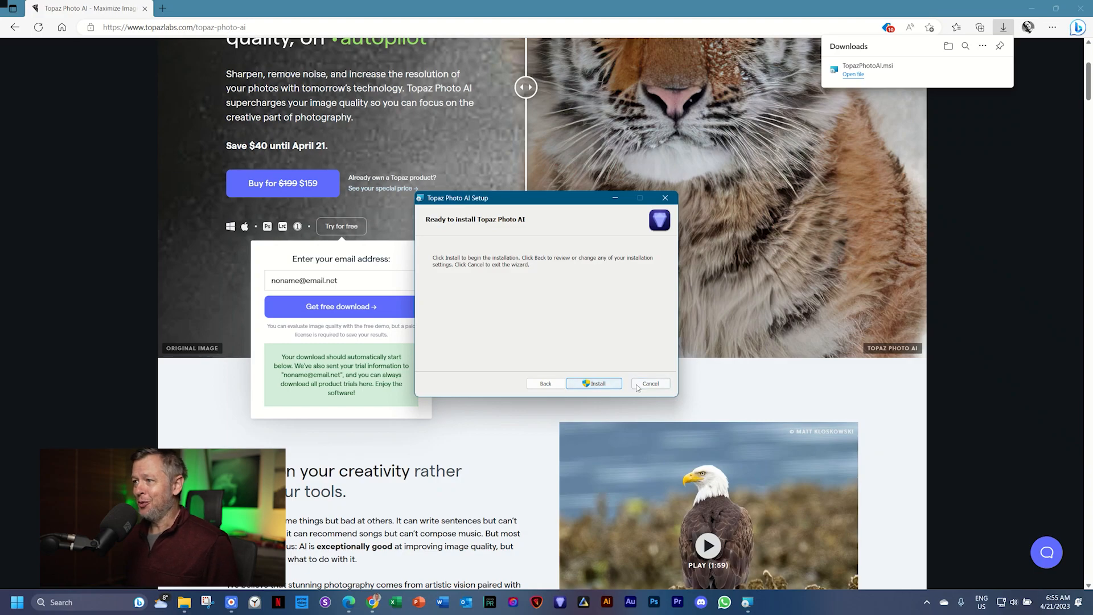